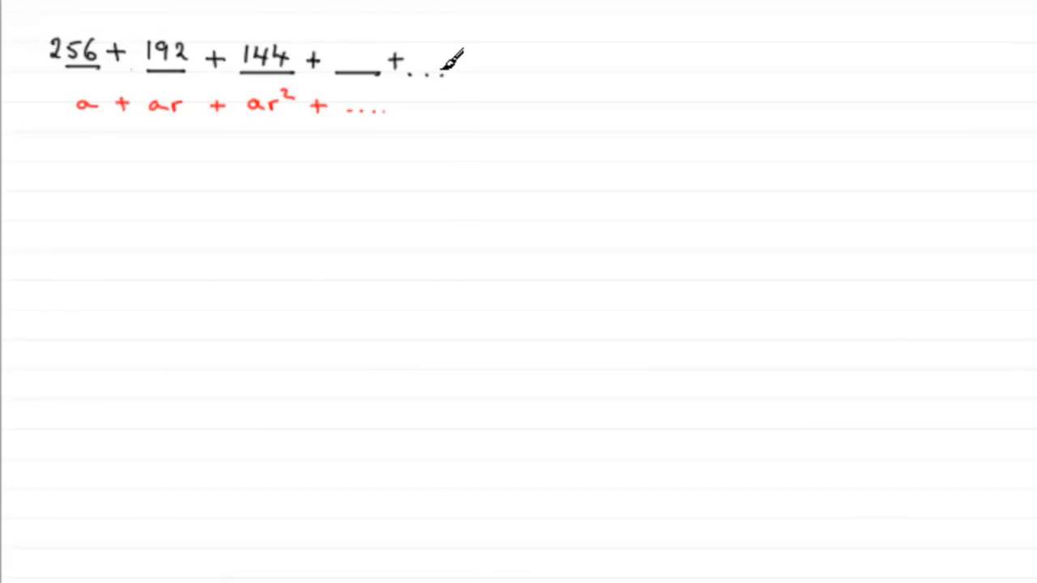
mouse_move(441, 61)
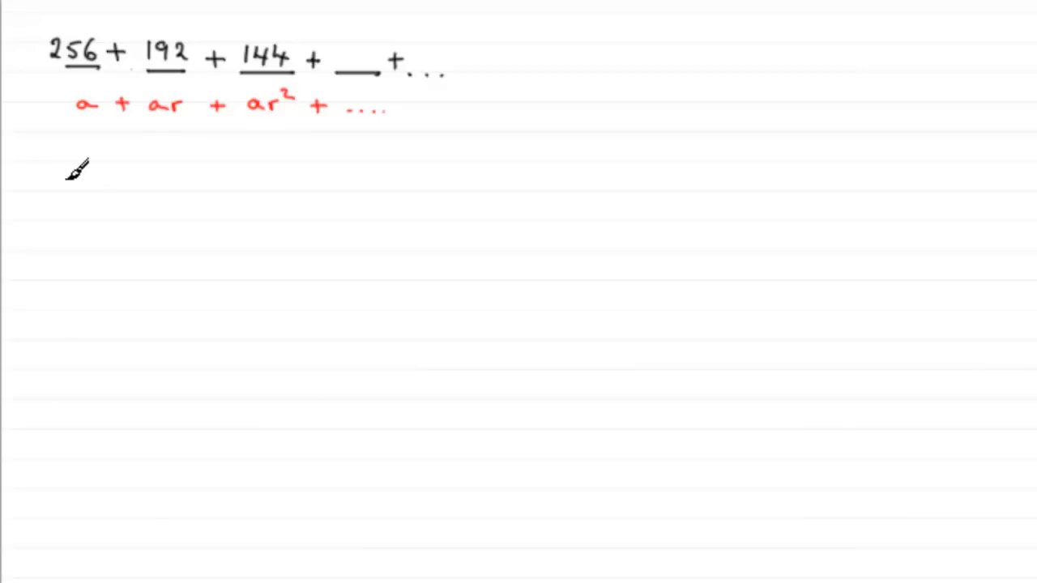
mouse_move(88, 172)
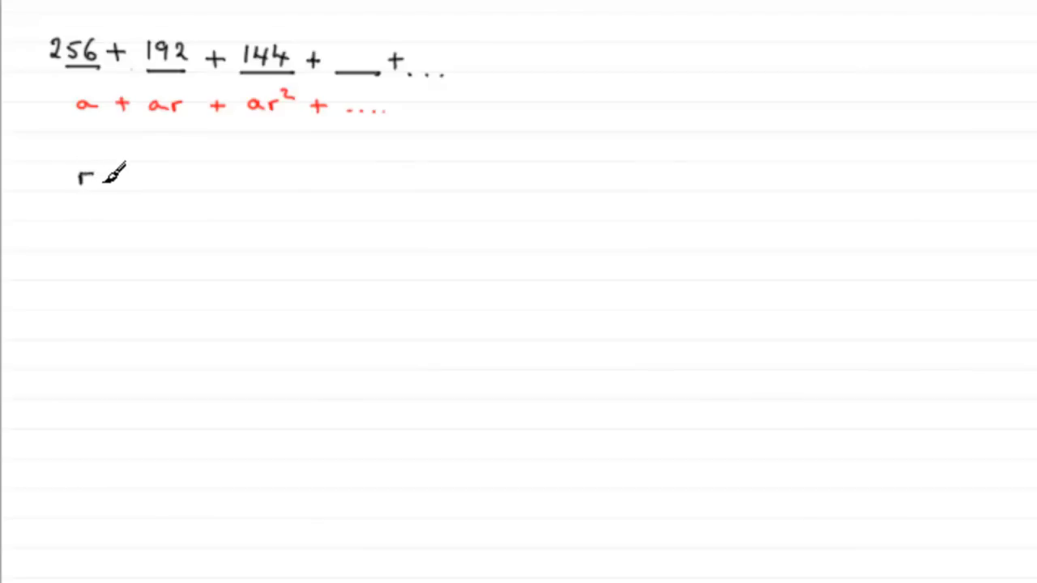
text(= 3)
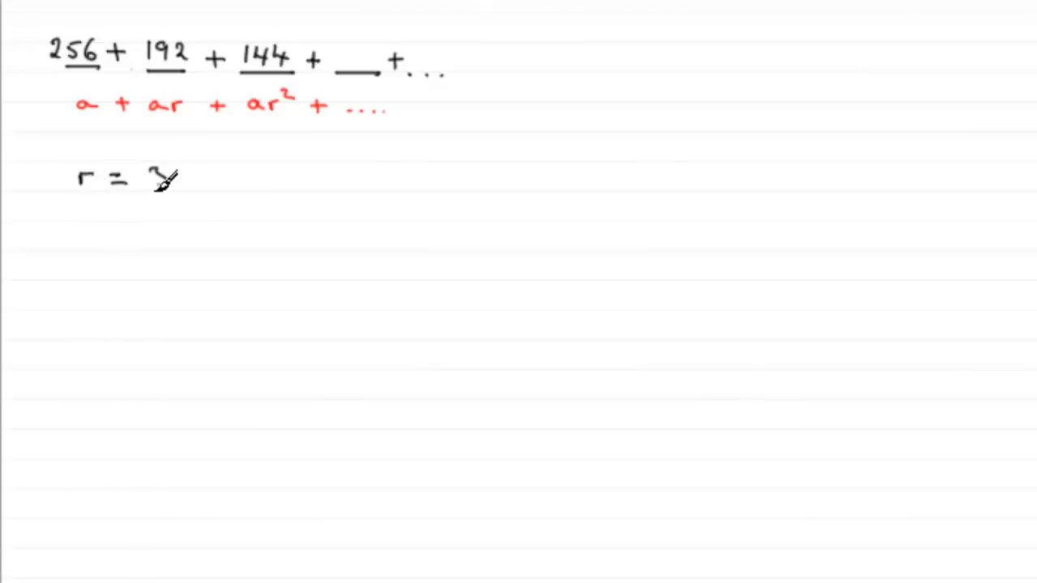
text(/4 ,)
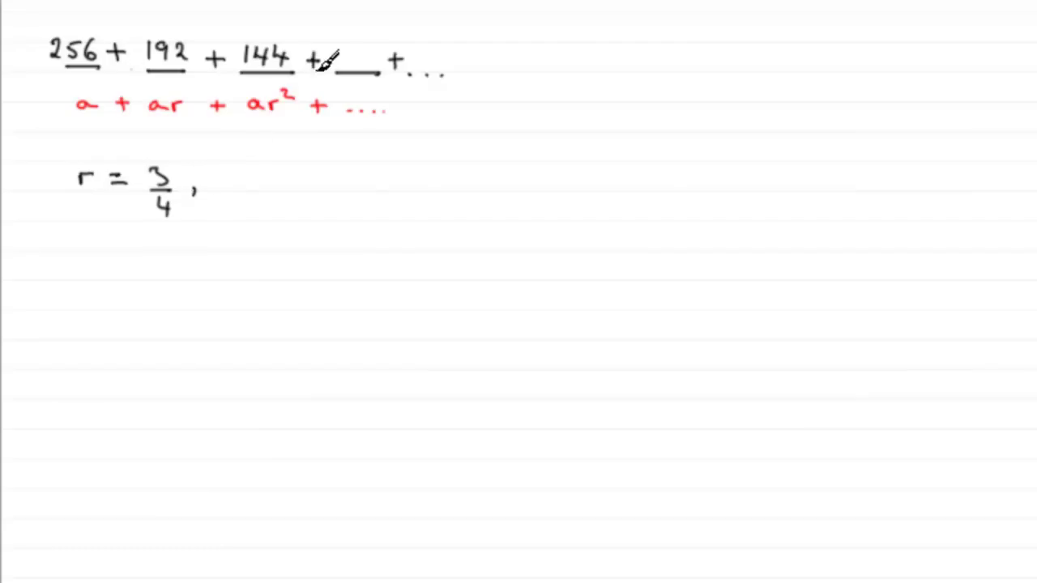
mouse_move(211, 175)
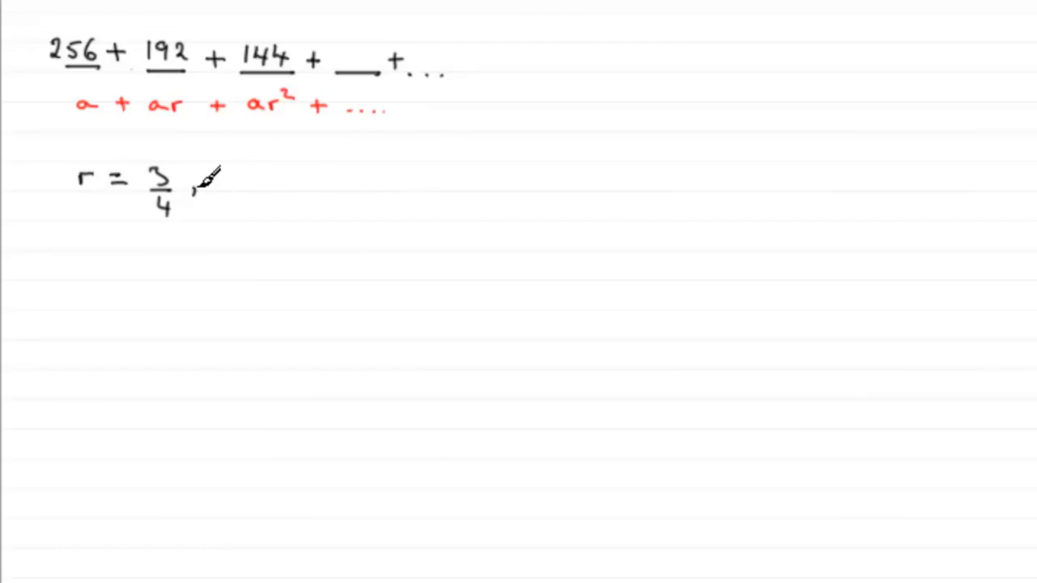
mouse_move(278, 165)
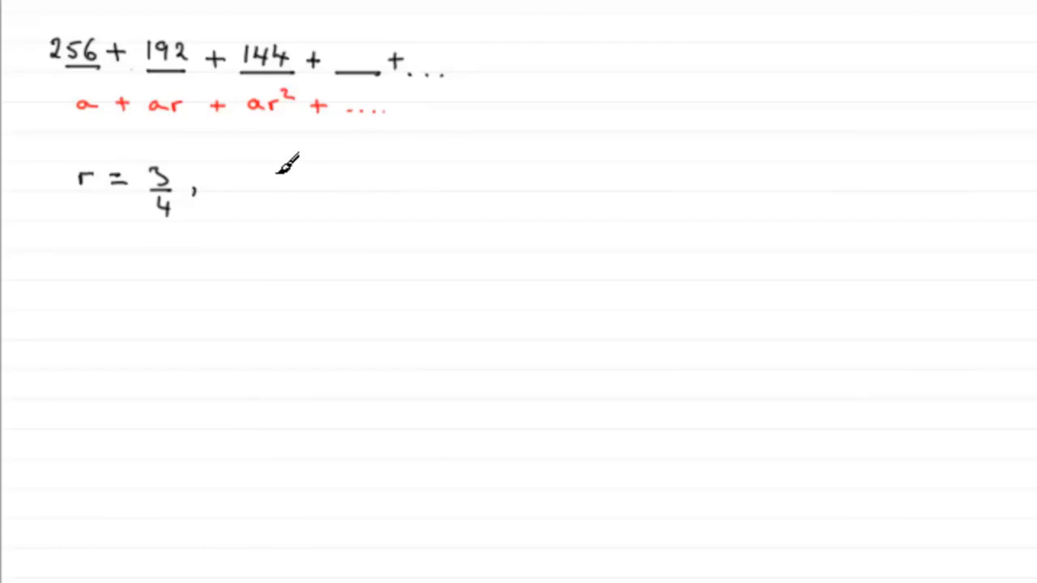
text(S∞ = a/(1 - r)
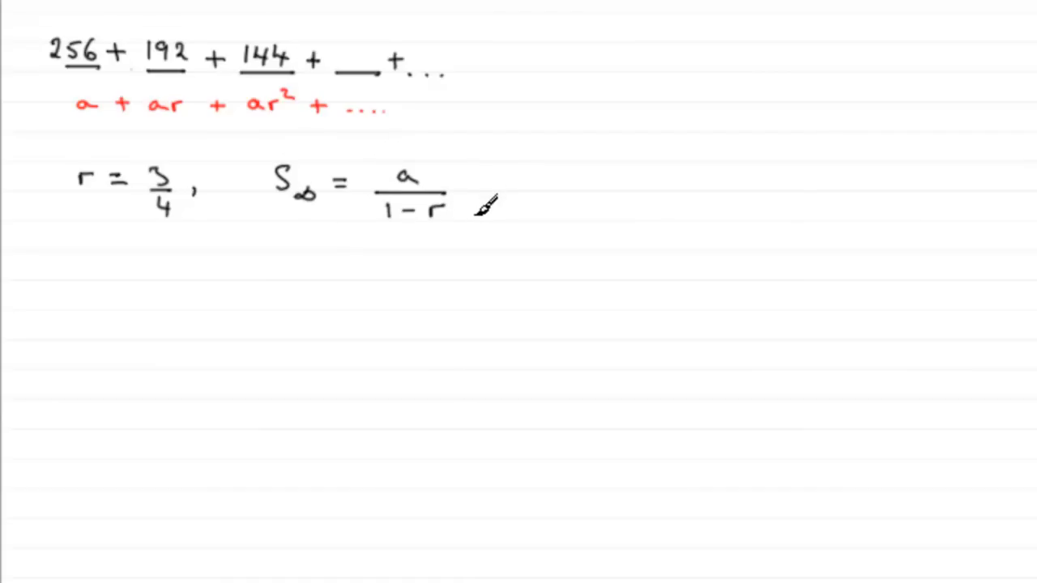
mouse_move(483, 204)
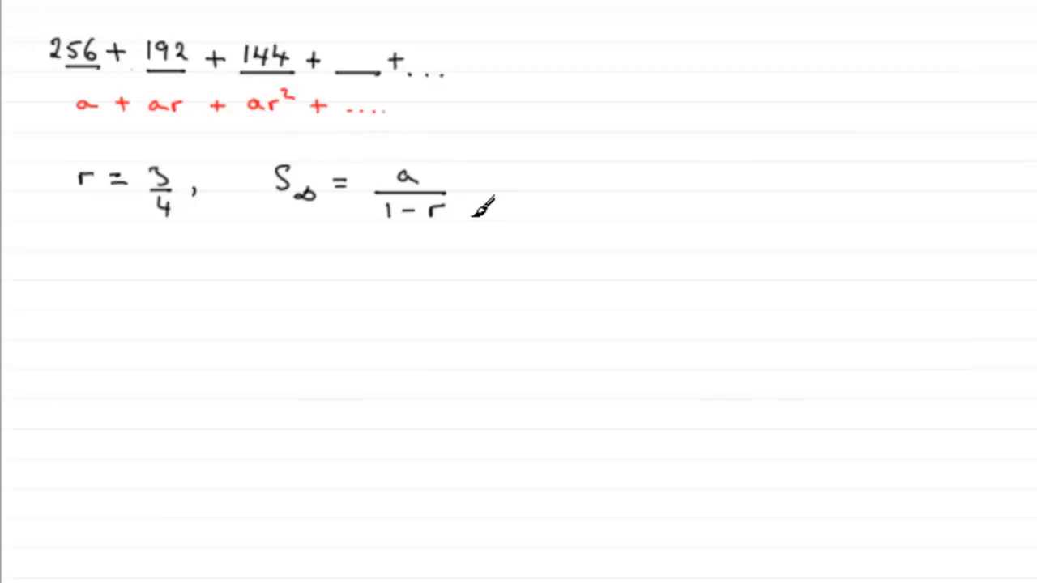
mouse_move(487, 182)
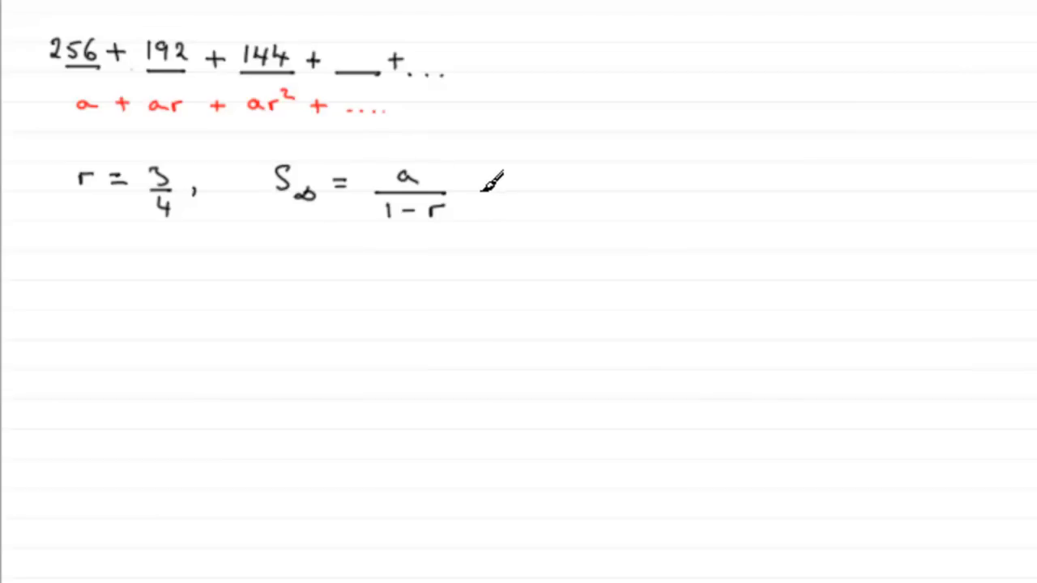
mouse_move(474, 212)
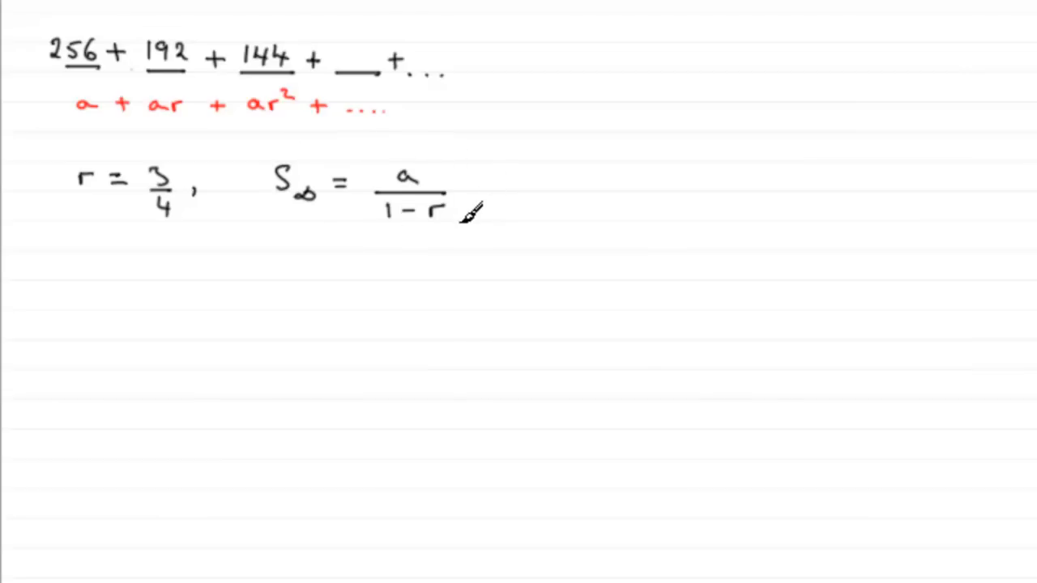
mouse_move(478, 182)
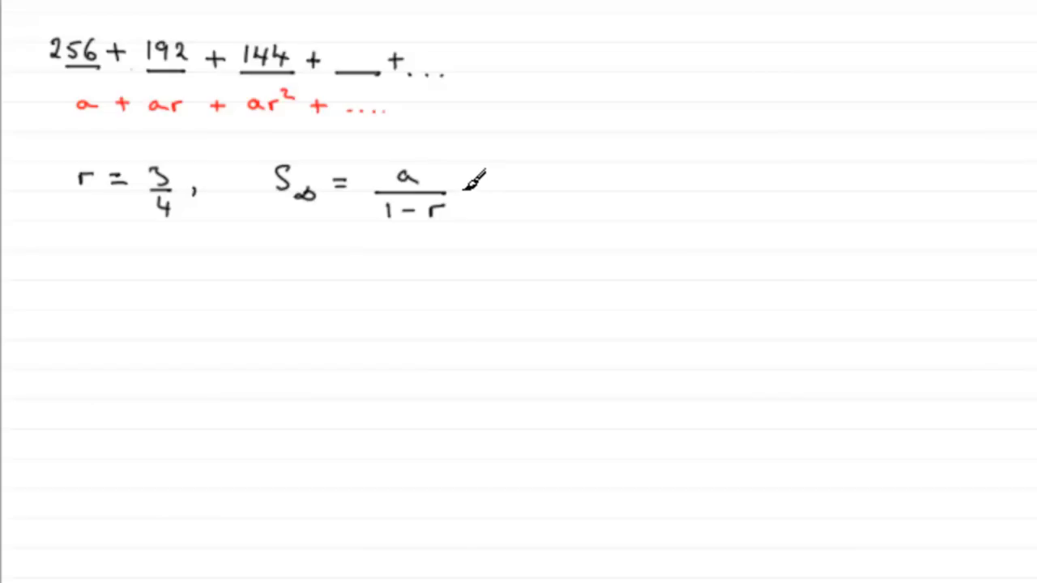
mouse_move(470, 202)
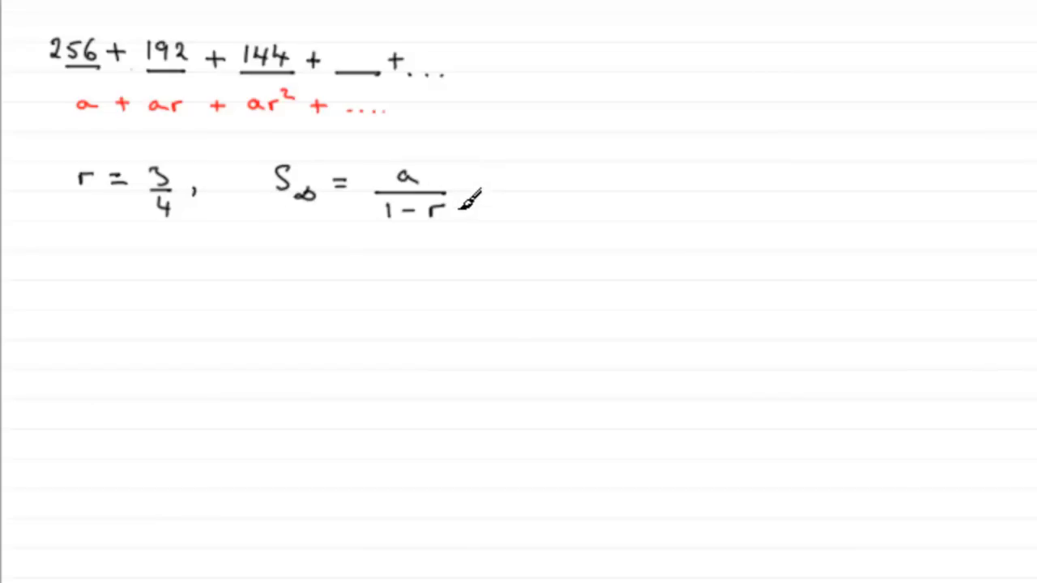
mouse_move(110, 295)
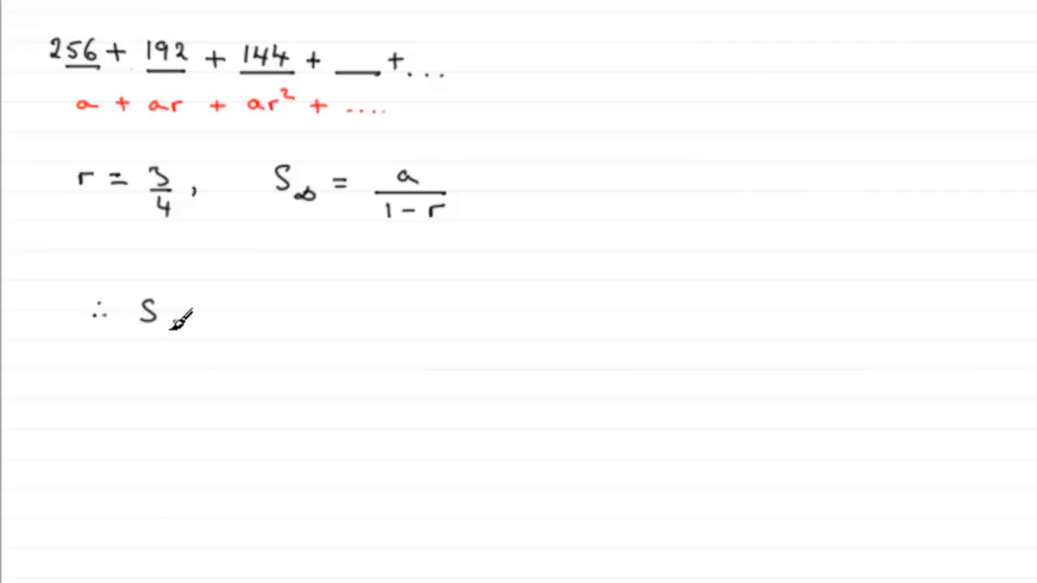
text(∞ =)
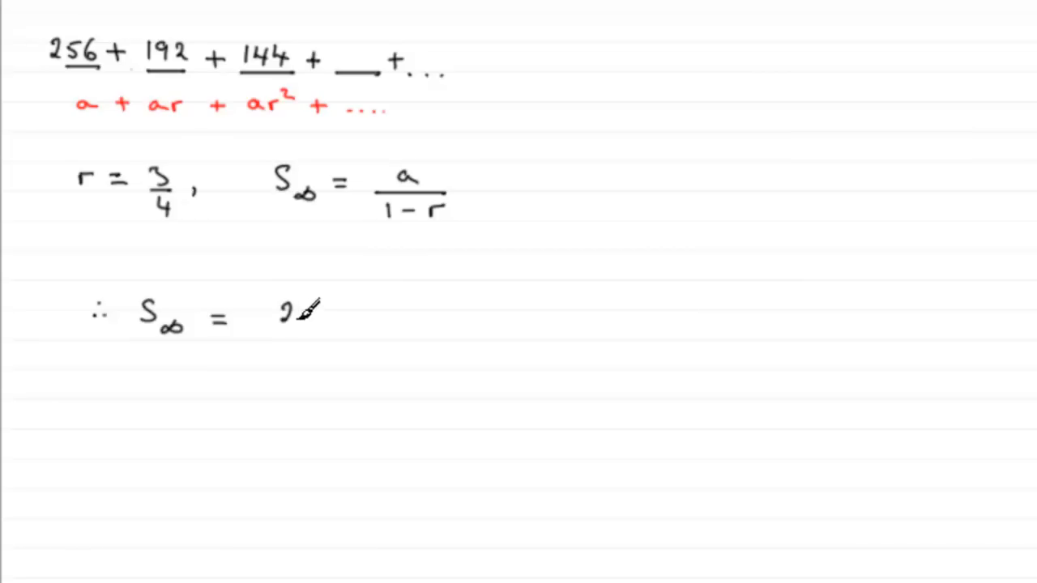
text(256)
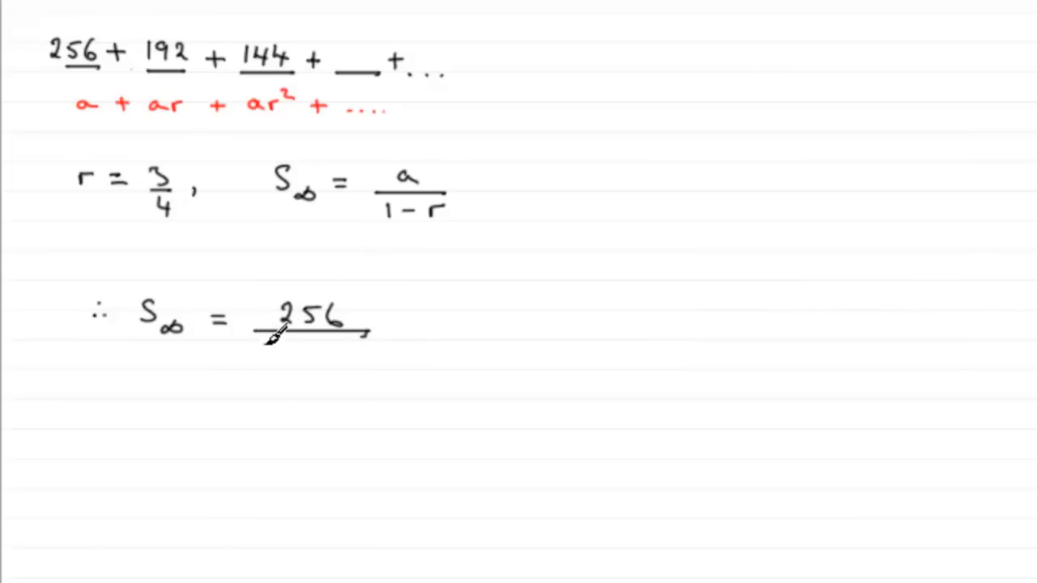
text(1 -)
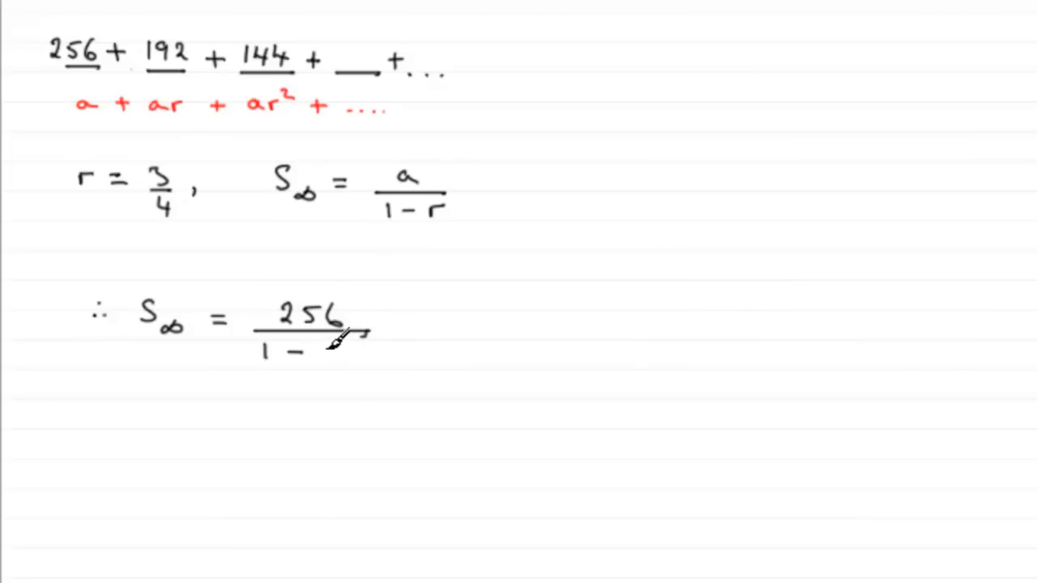
text(0.7)
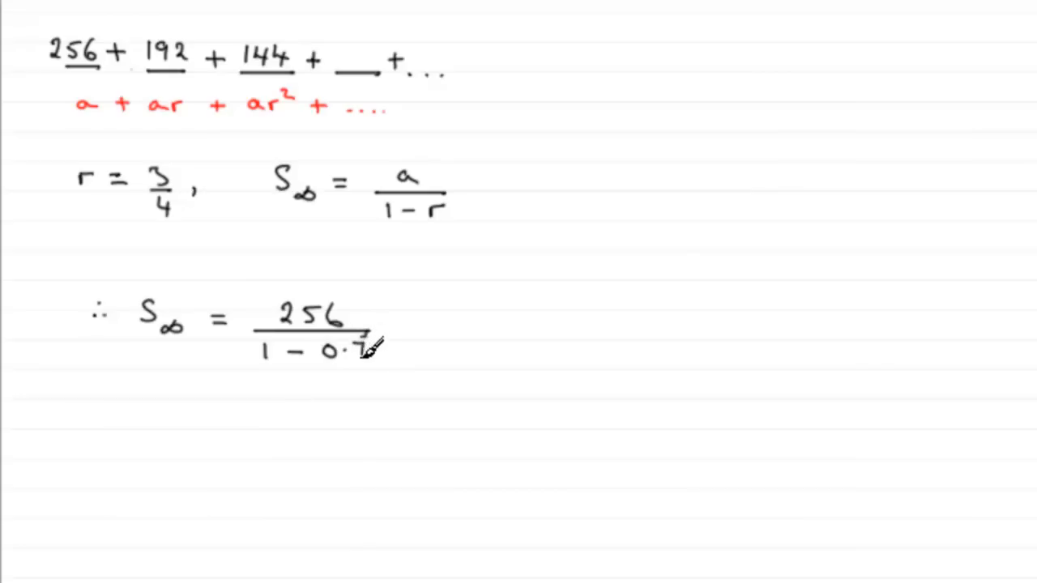
text(5)
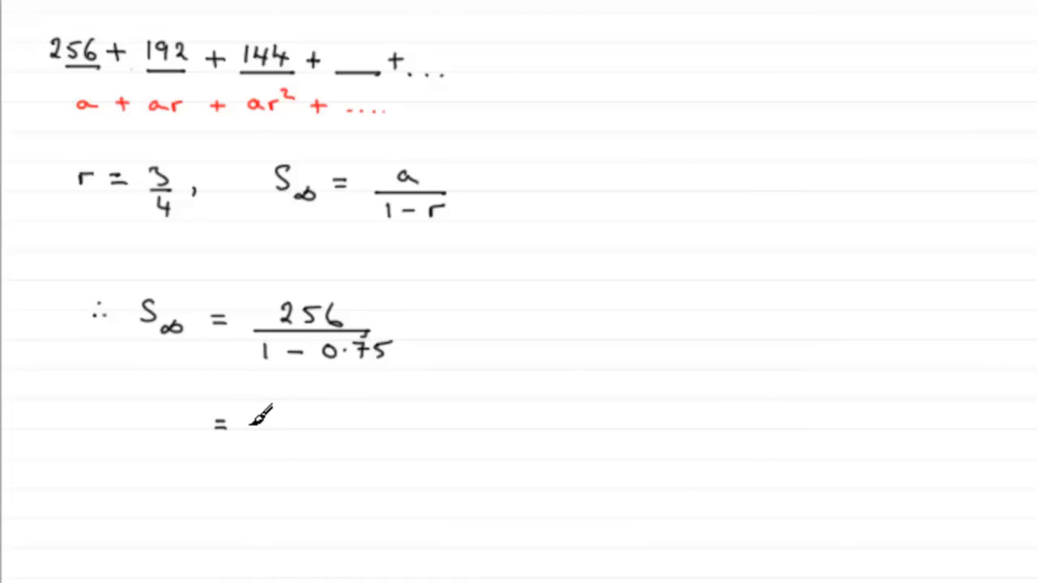
text(10)
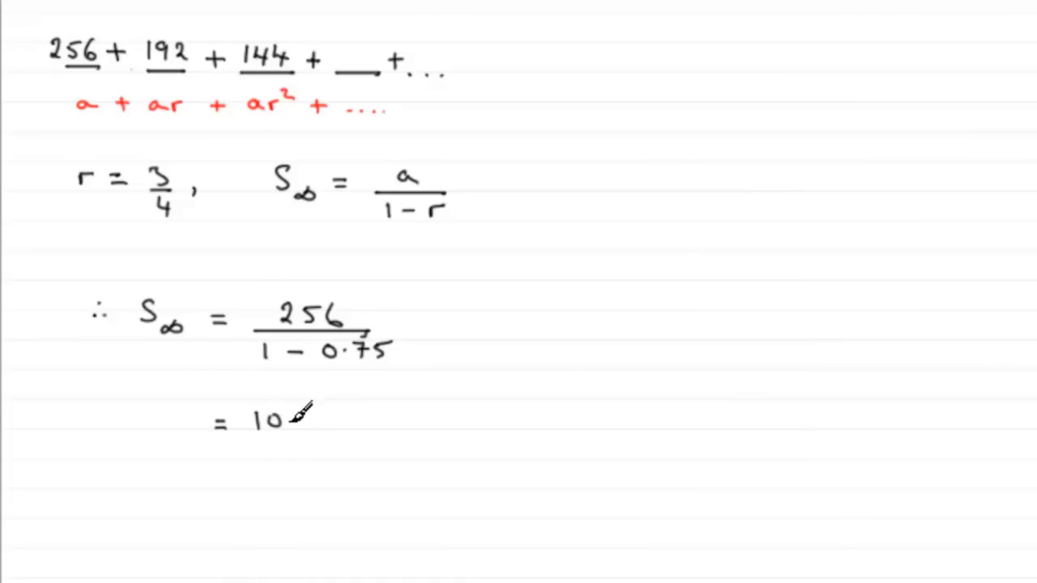